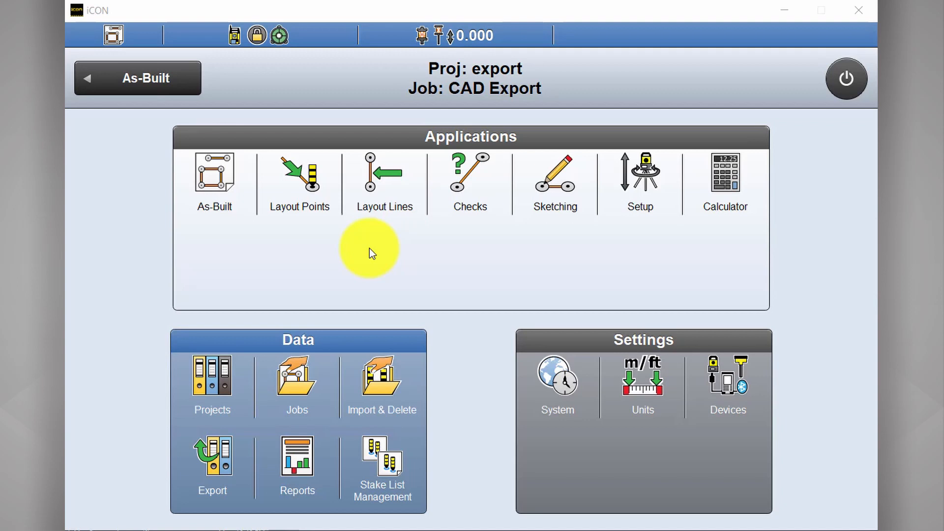
# Step: In As-Built, store corner points 43–48 and close the line back onto point 43
pyautogui.click(214, 177)
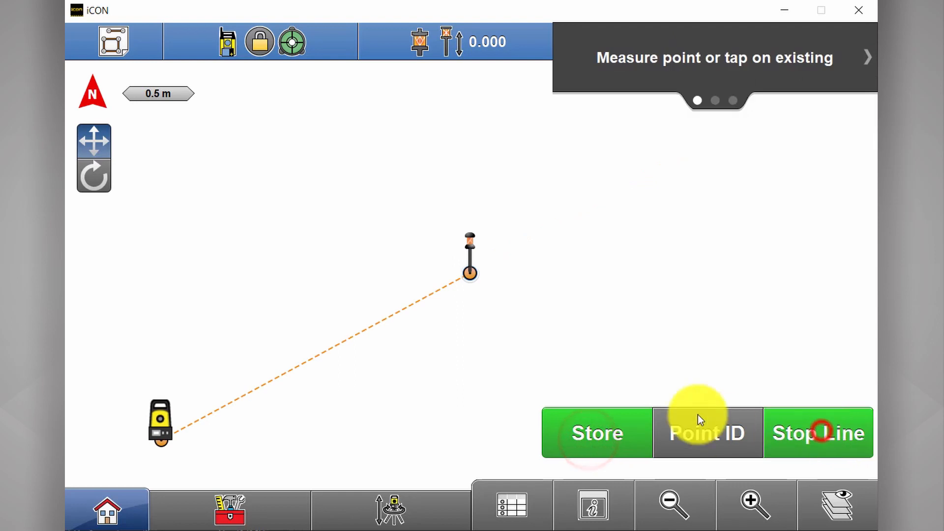
pyautogui.click(596, 433)
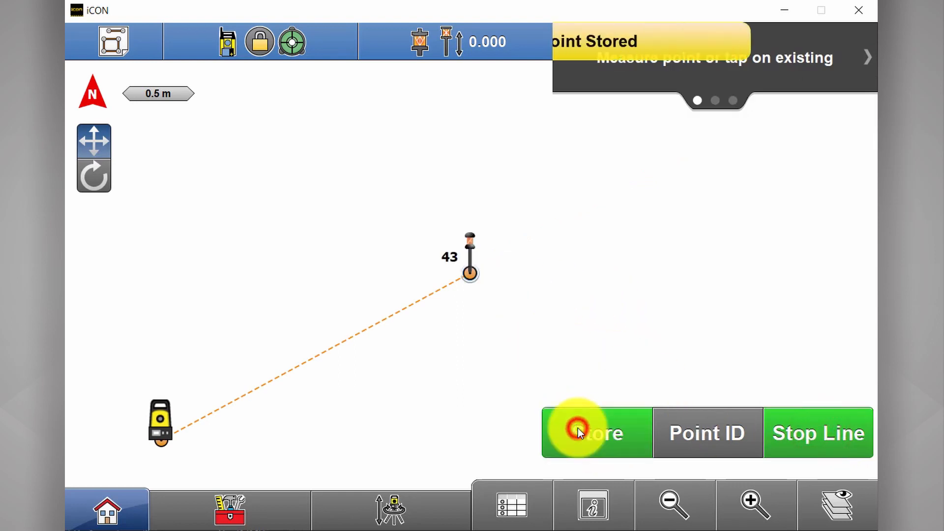
pyautogui.click(596, 433)
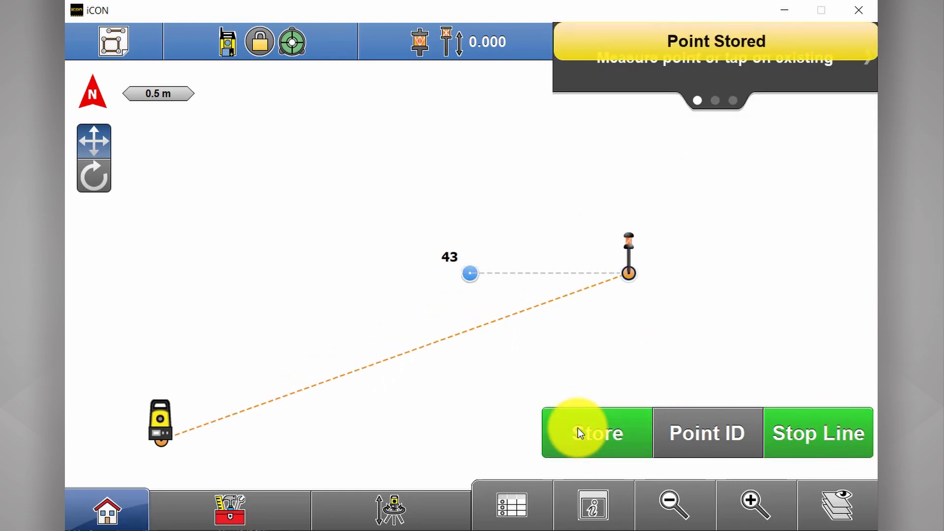
pyautogui.click(595, 432)
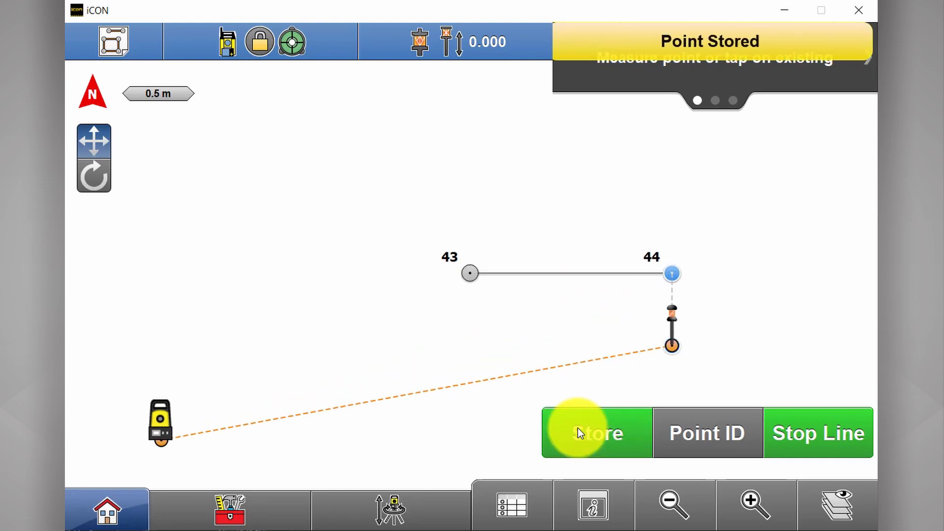
pyautogui.click(593, 432)
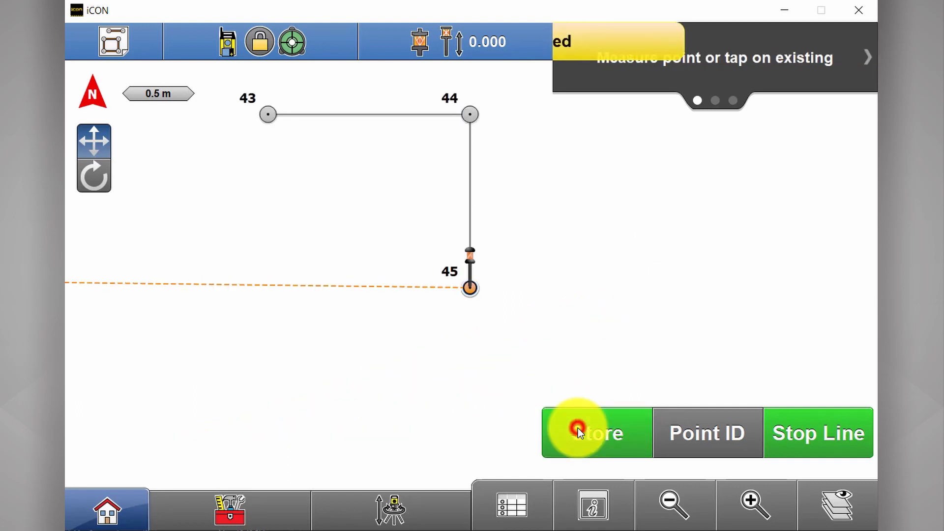
pyautogui.click(594, 432)
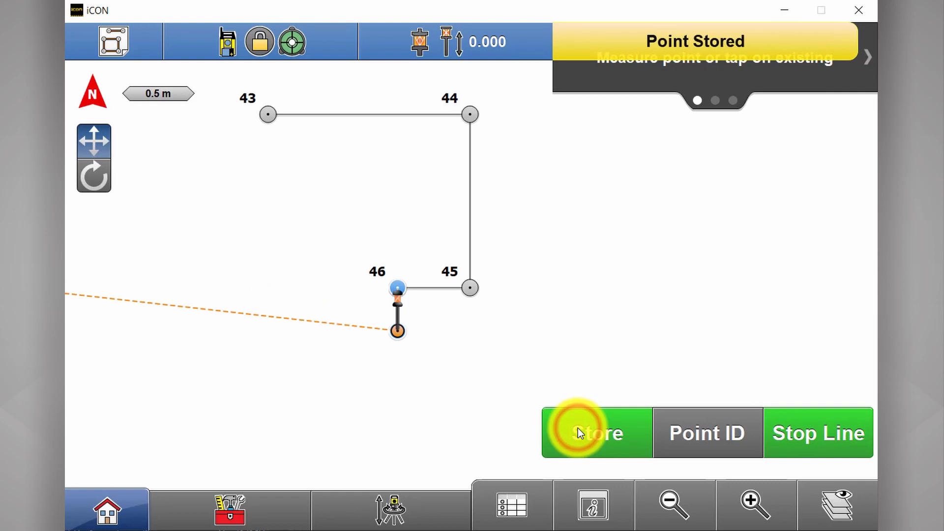
pyautogui.click(596, 432)
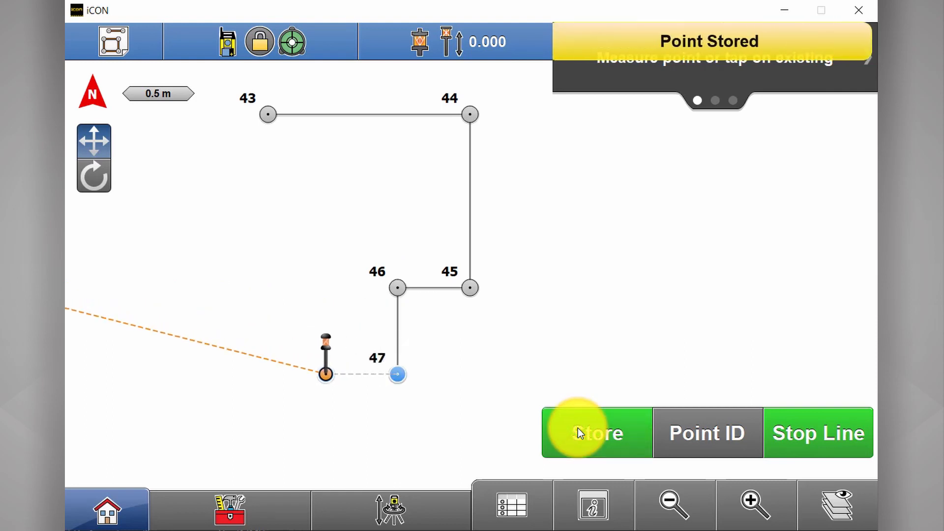
pyautogui.click(595, 433)
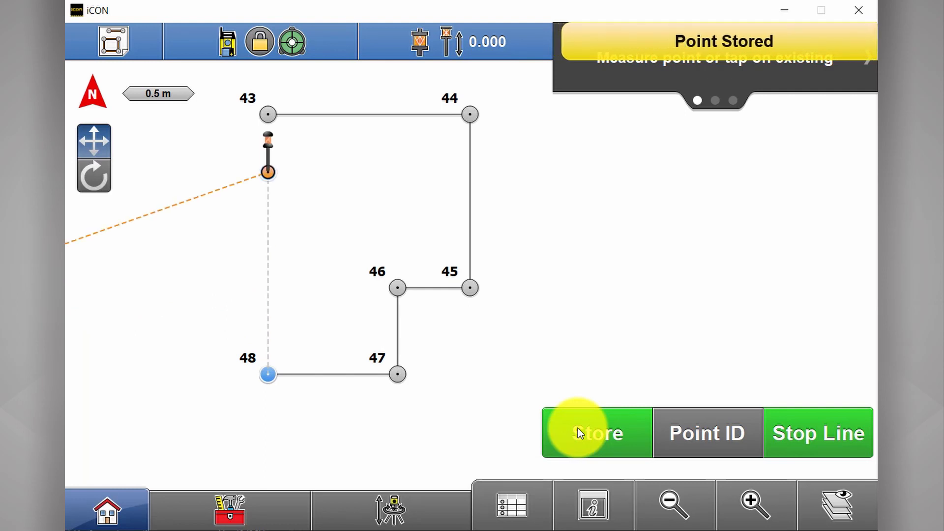
pyautogui.click(595, 432)
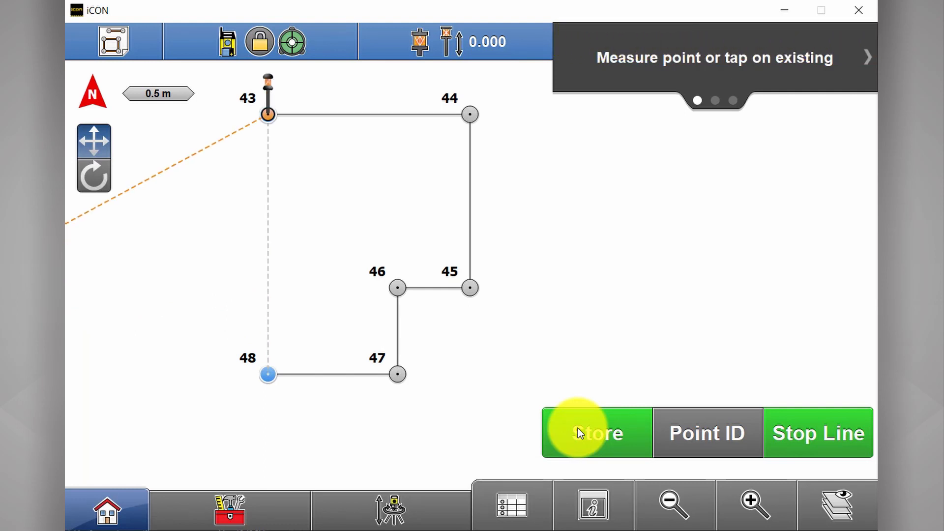
pyautogui.click(596, 433)
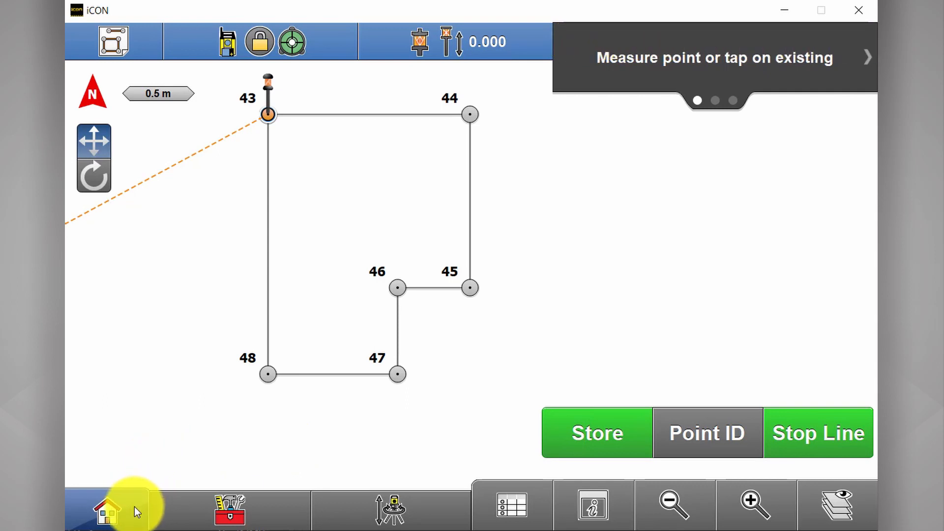
# Step: Export the CAD Export job to STORE N GO as a dxf file in millimetres
pyautogui.click(102, 509)
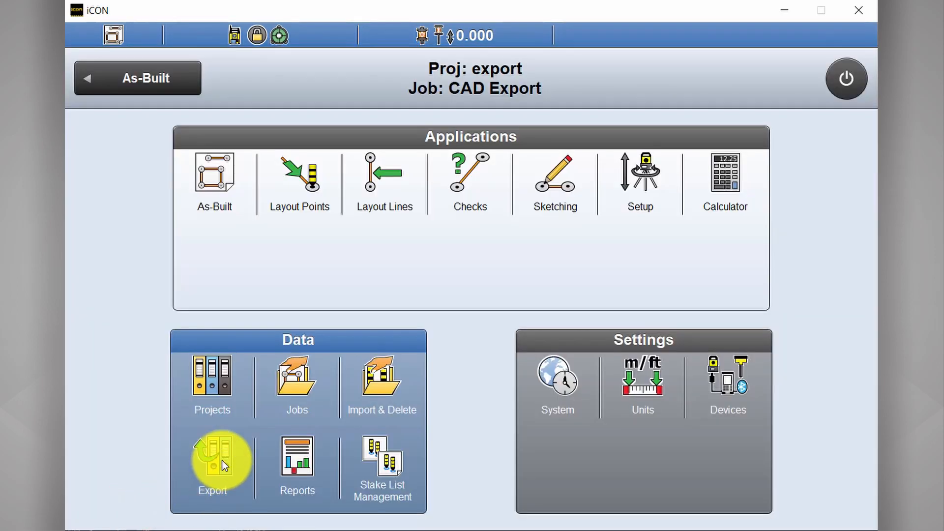
pyautogui.click(212, 461)
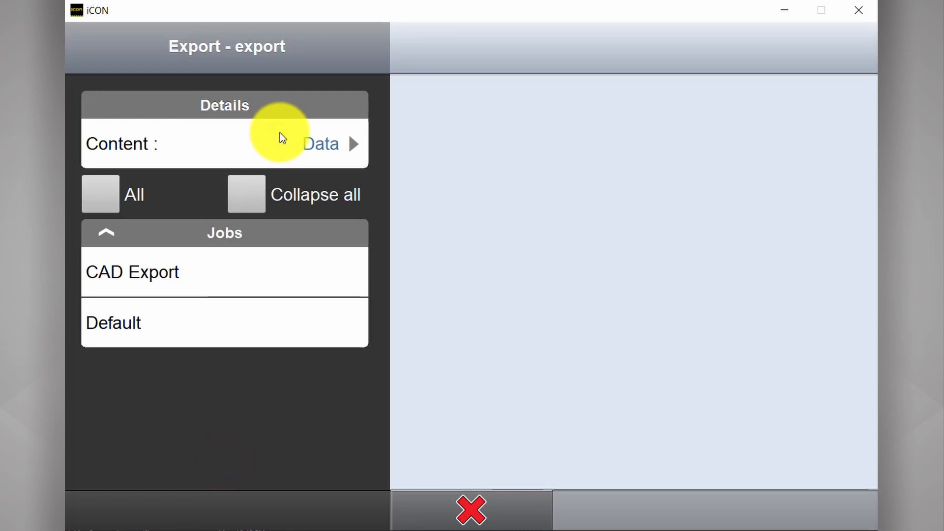
pyautogui.click(224, 272)
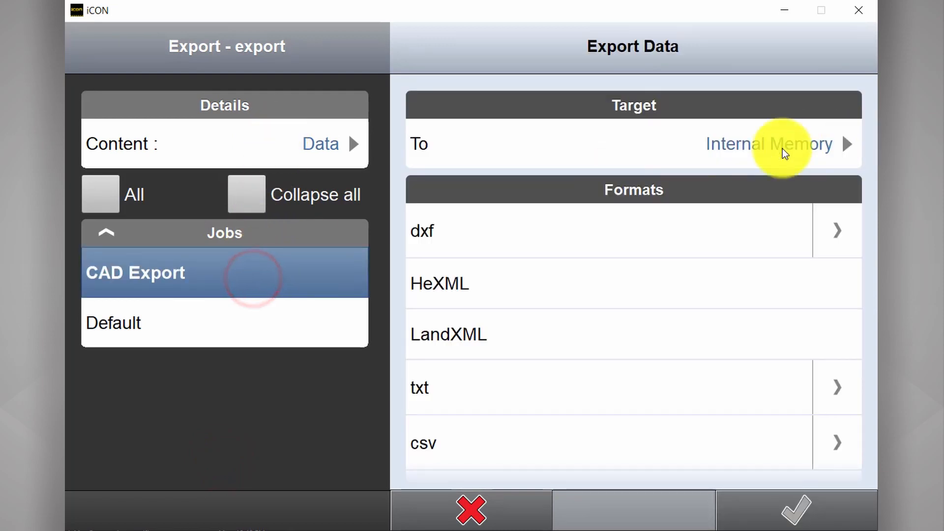
pyautogui.click(768, 143)
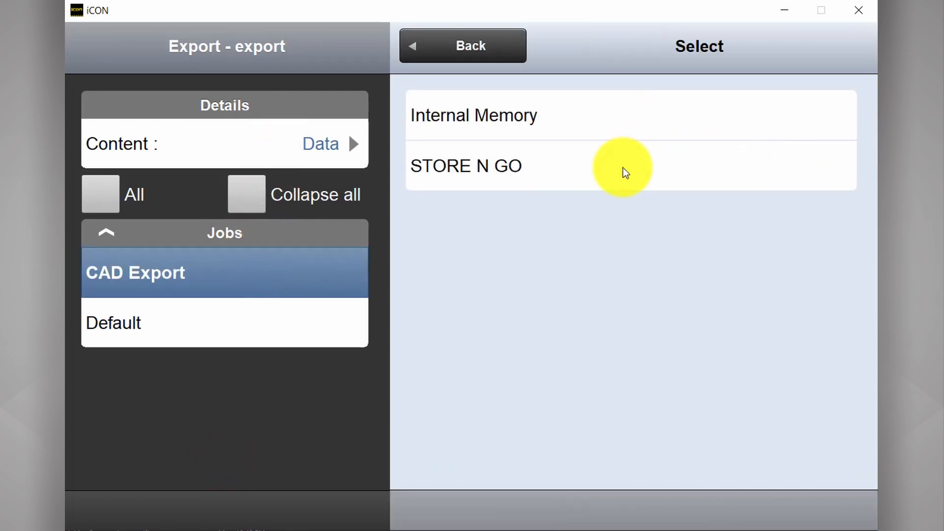
pyautogui.click(466, 166)
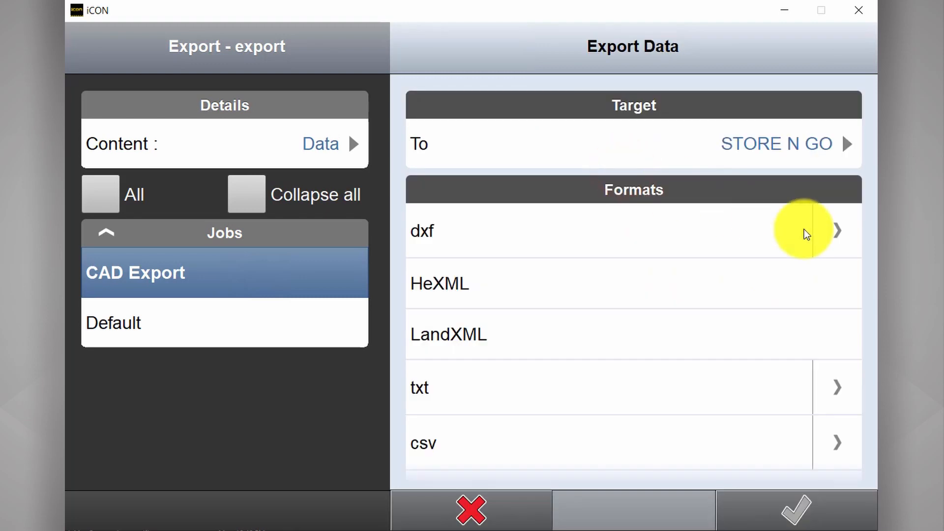
pyautogui.moveTo(806, 215)
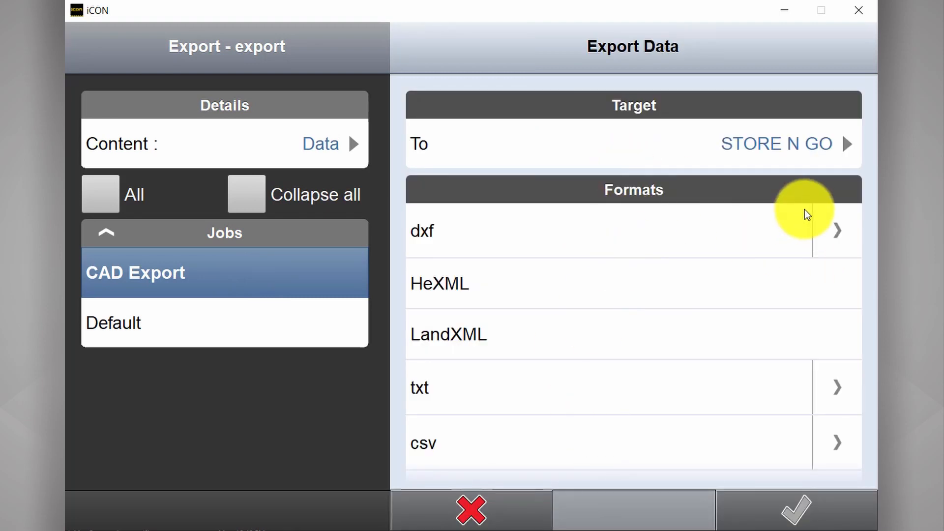
pyautogui.click(836, 231)
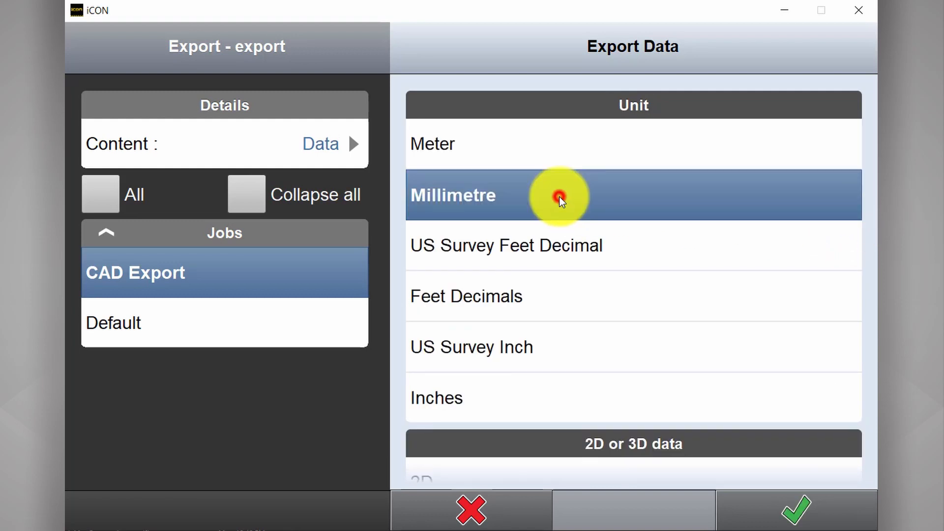
pyautogui.click(794, 510)
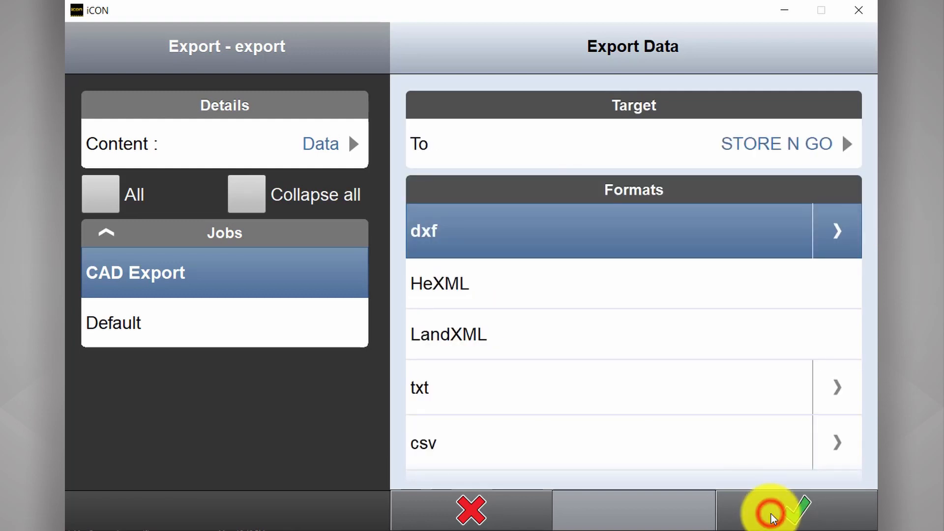
pyautogui.click(772, 509)
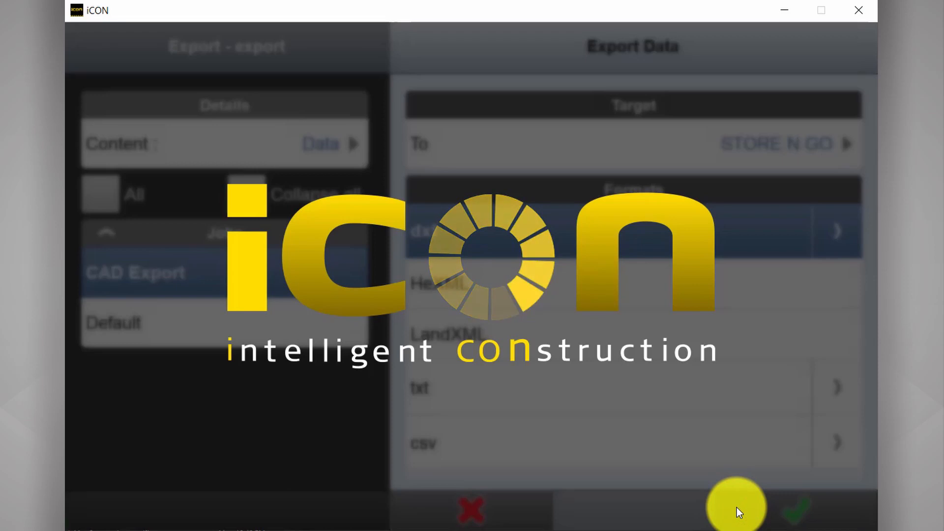
# Step: Open the newest export_ dxf in D:\Data with BricsCAD through Open with
pyautogui.click(795, 510)
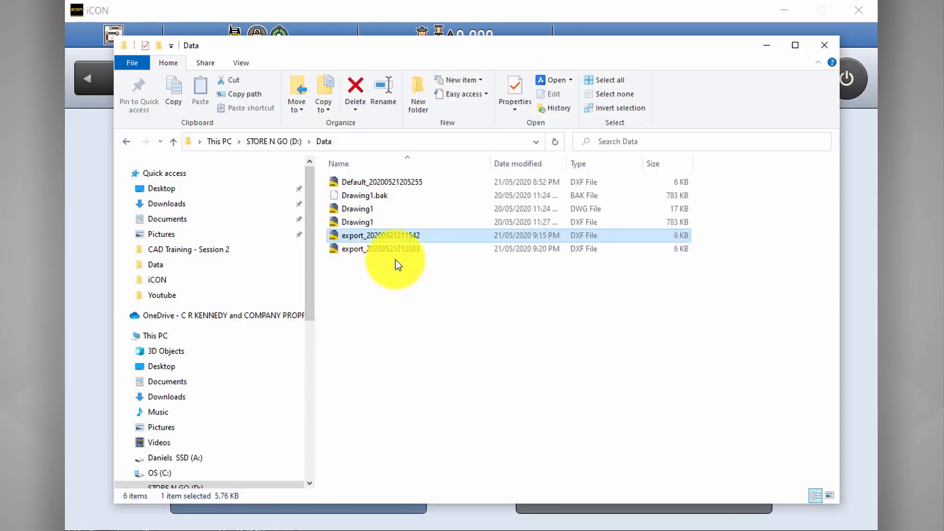
pyautogui.click(380, 248)
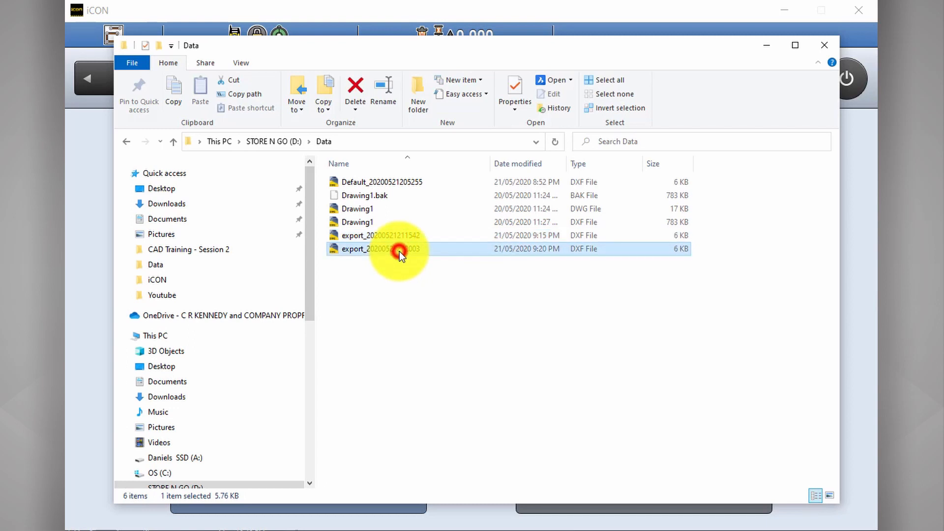
pyautogui.rightClick(380, 248)
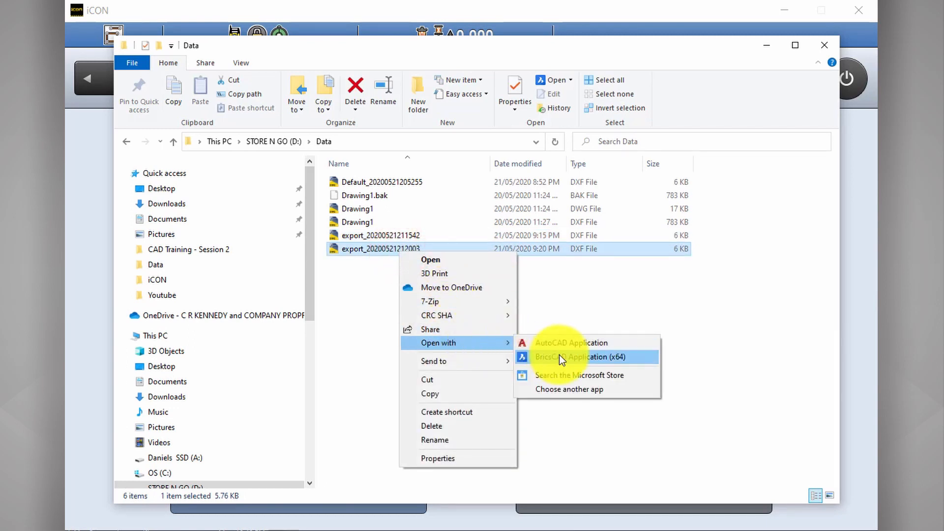
pyautogui.click(581, 357)
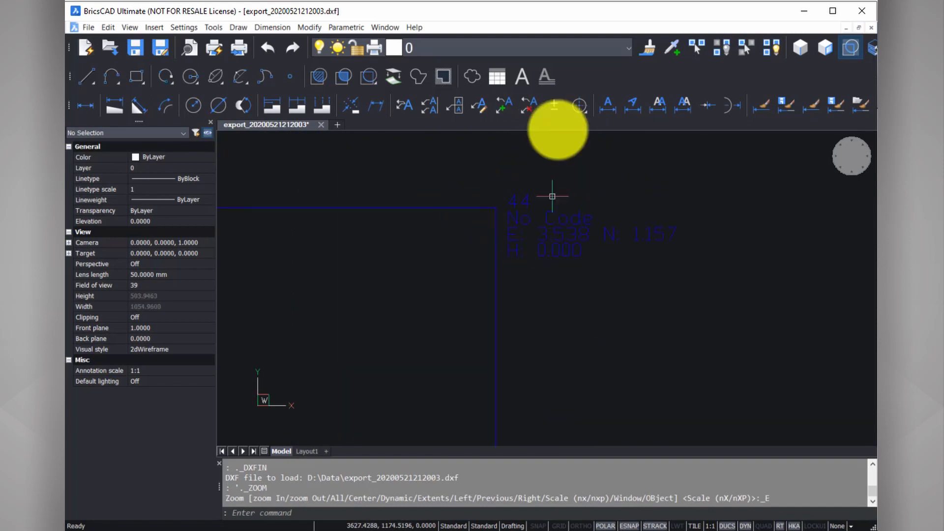
# Step: Close the BricsCAD window showing the exported drawing
pyautogui.click(627, 48)
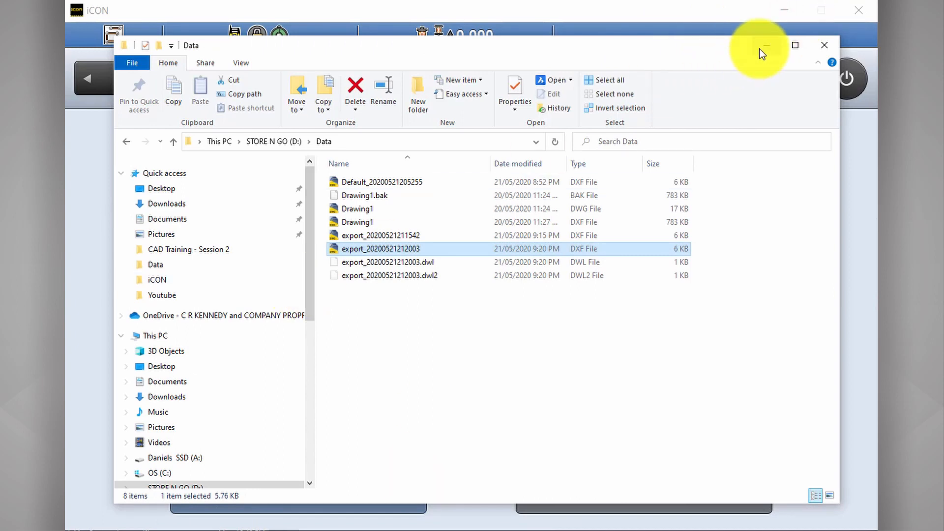
# Step: Minimize File Explorer and launch Layout Points from iCON's Applications panel
pyautogui.click(824, 45)
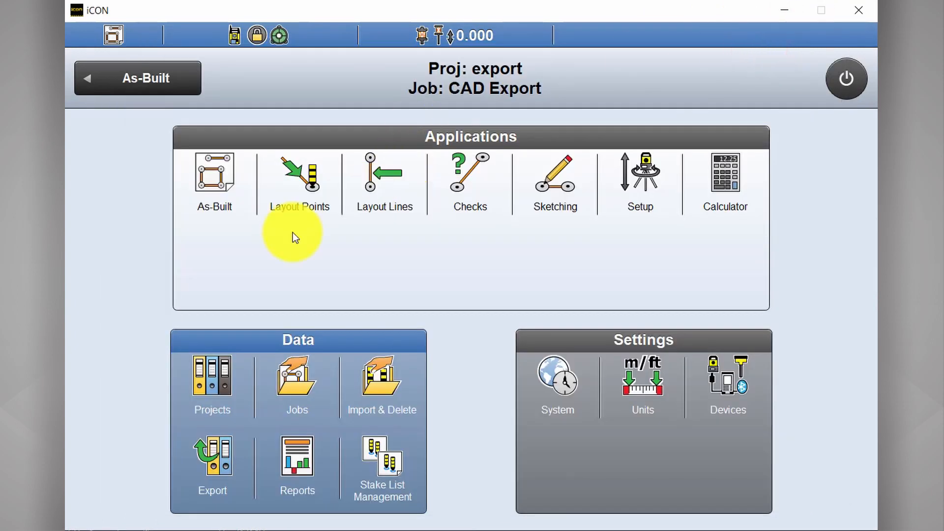
pyautogui.click(299, 181)
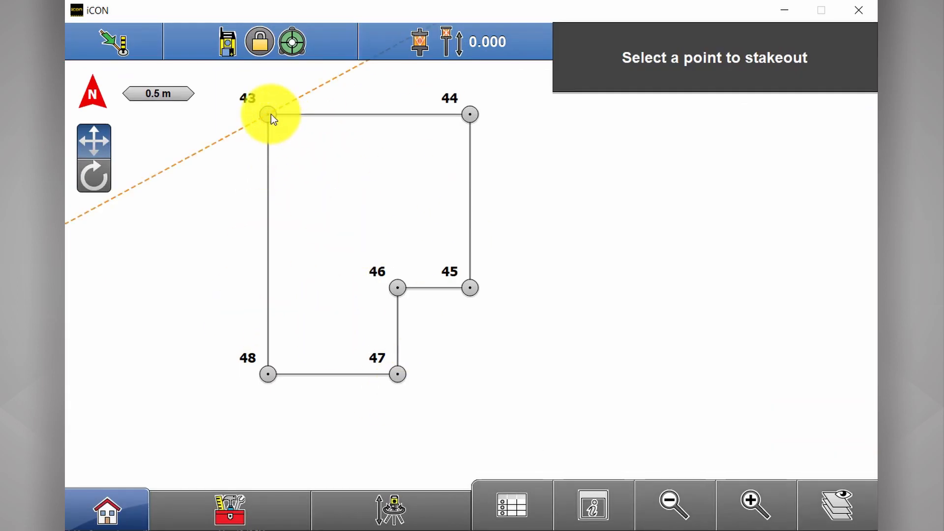
# Step: Stake out and store points 43, 44 and 45
pyautogui.click(268, 114)
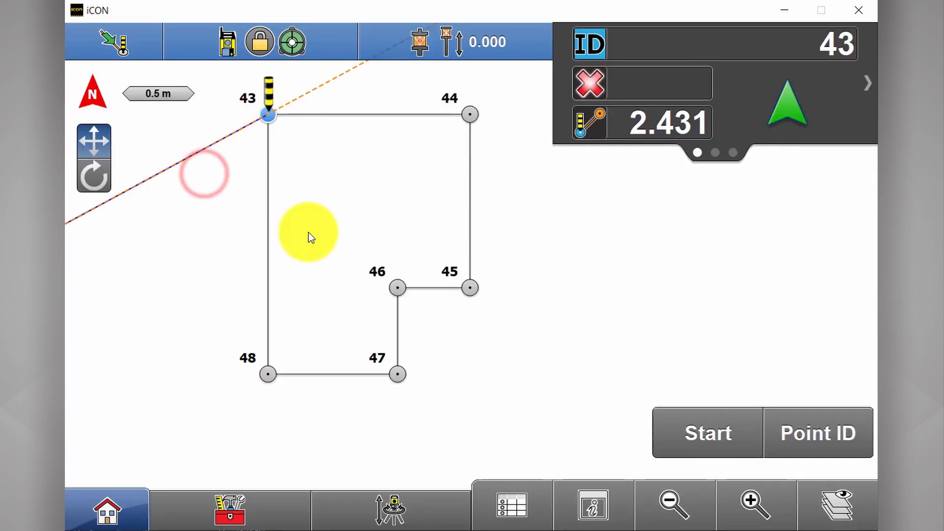
pyautogui.click(705, 432)
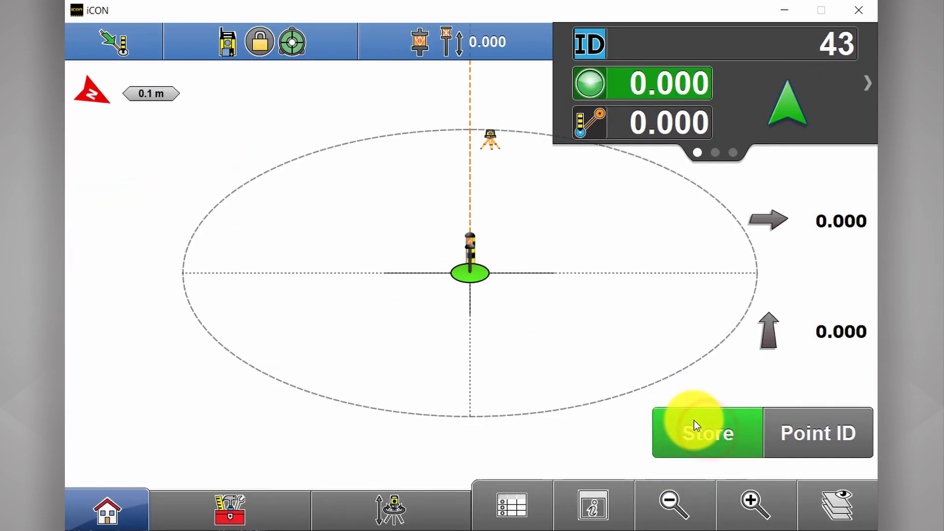
pyautogui.click(706, 433)
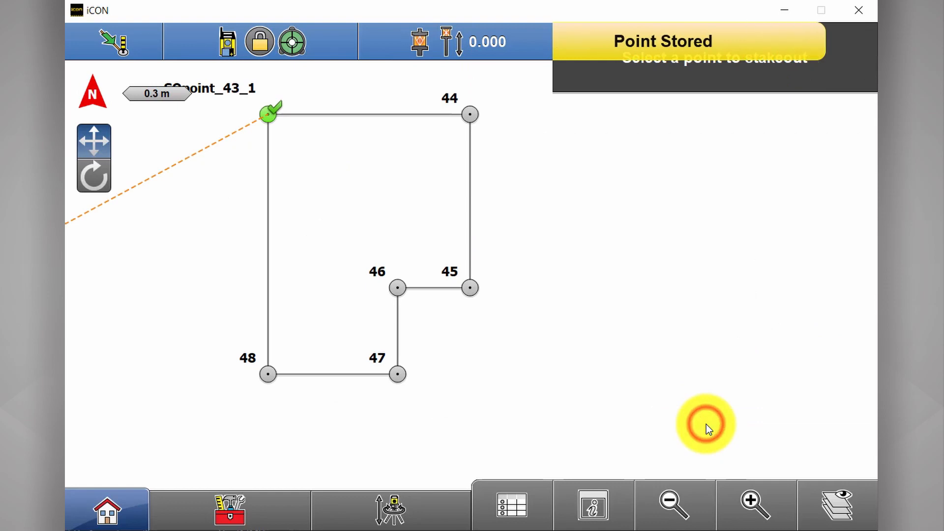
pyautogui.click(470, 114)
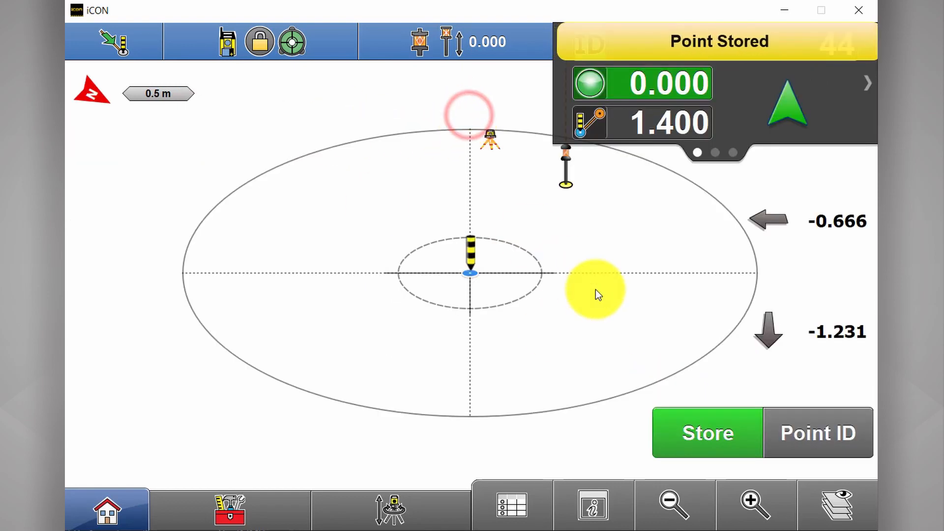
pyautogui.click(706, 432)
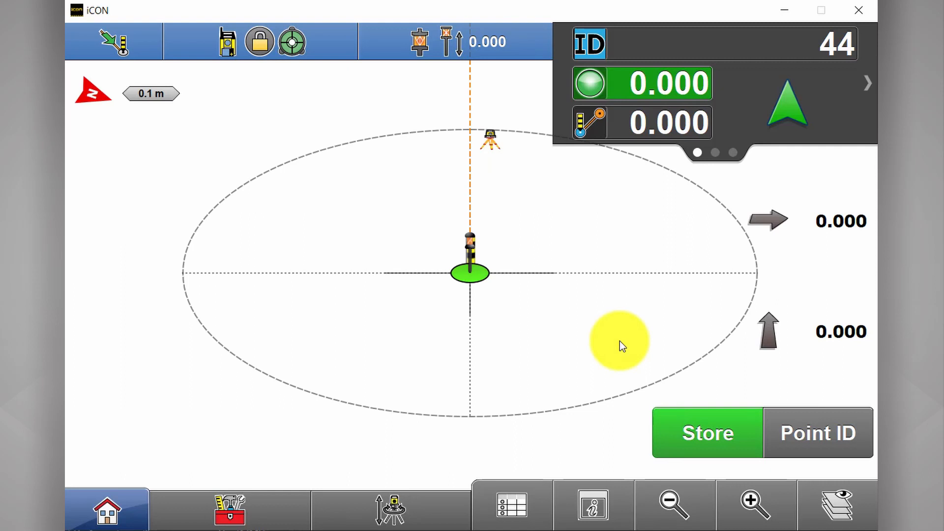
pyautogui.click(707, 433)
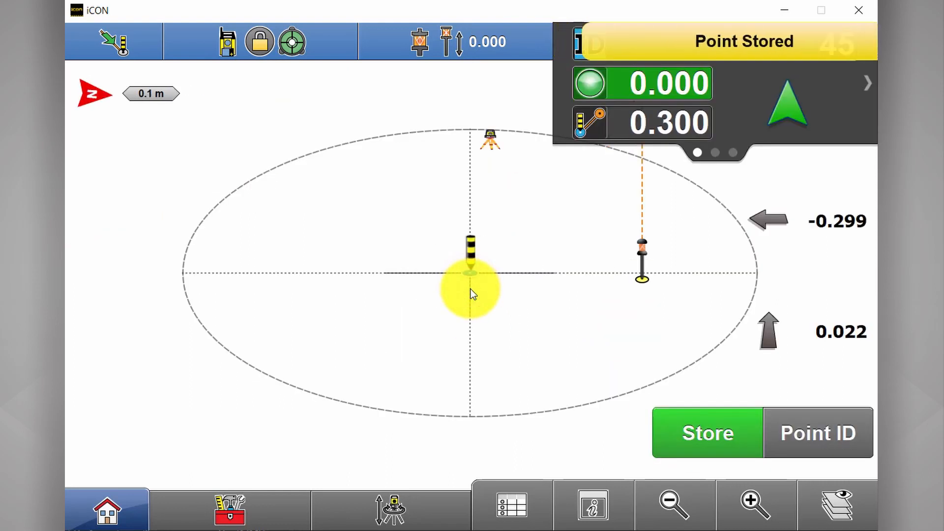
pyautogui.click(706, 433)
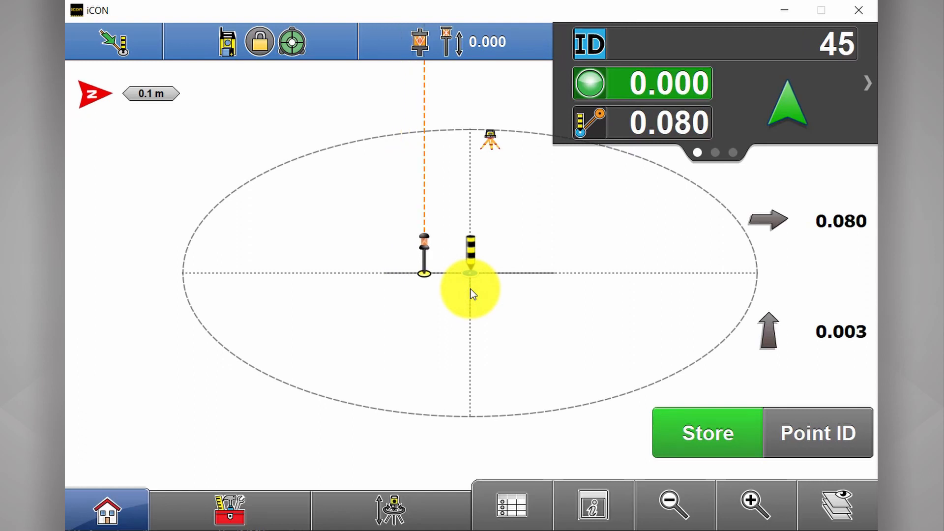
pyautogui.moveTo(499, 346)
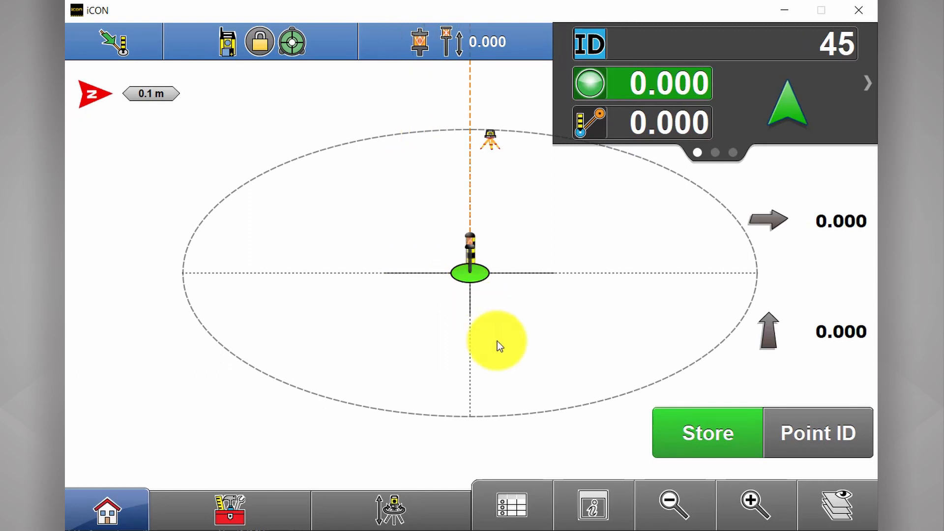
pyautogui.click(706, 432)
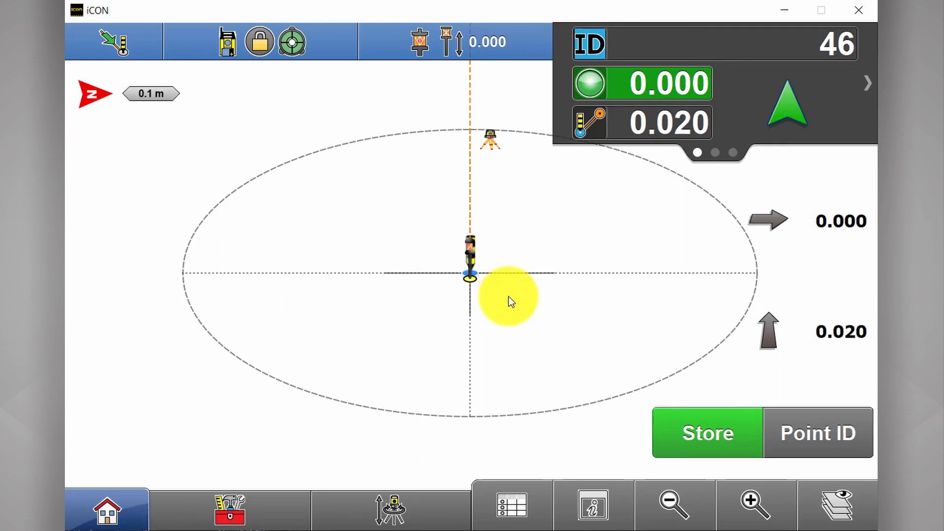
pyautogui.moveTo(805, 280)
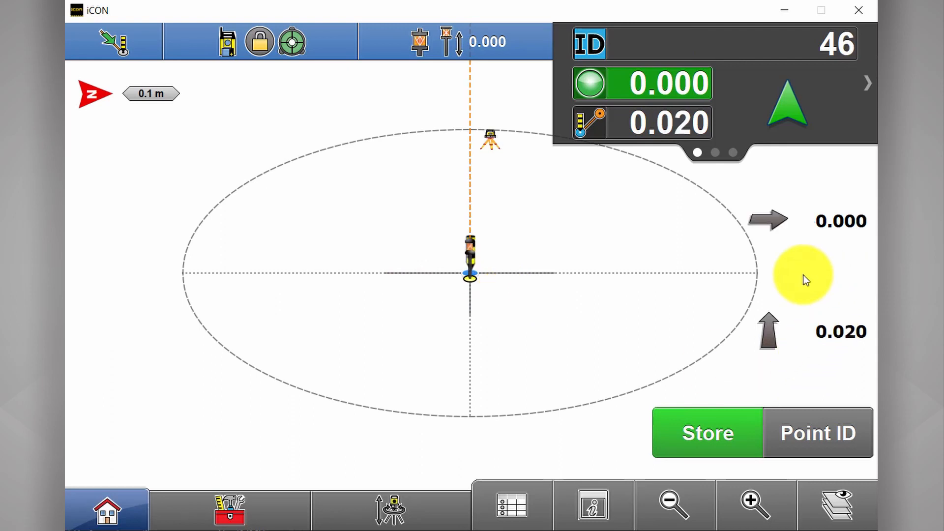
# Step: Store staked points 46, 47 and 48, accepting point 46's tolerance warning
pyautogui.click(706, 433)
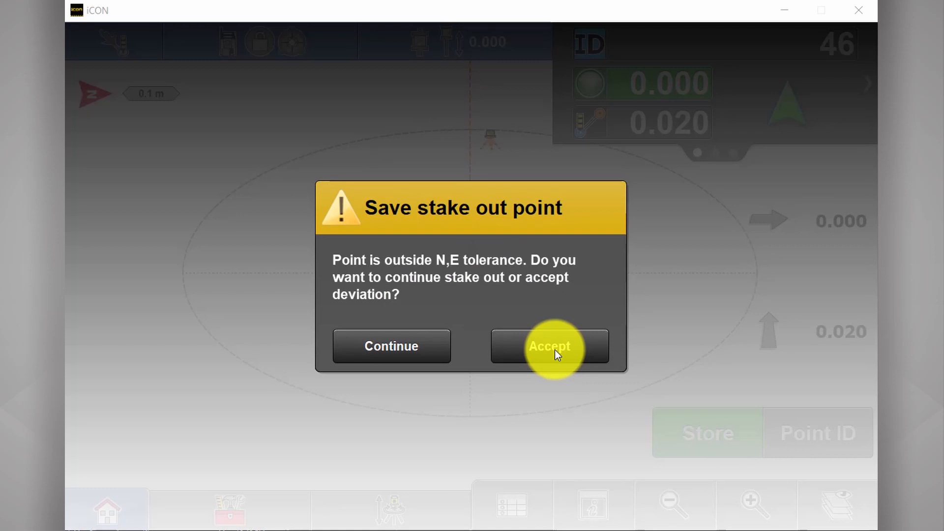
pyautogui.click(549, 346)
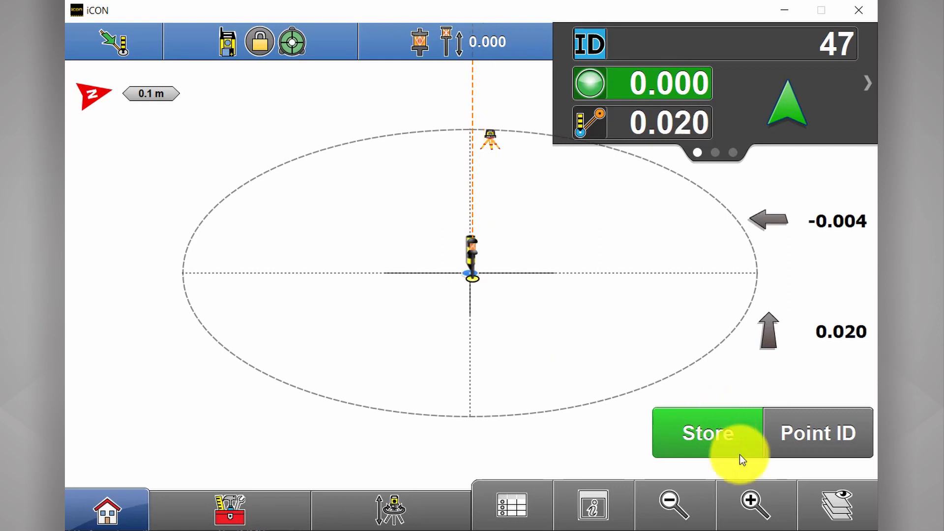
pyautogui.click(707, 432)
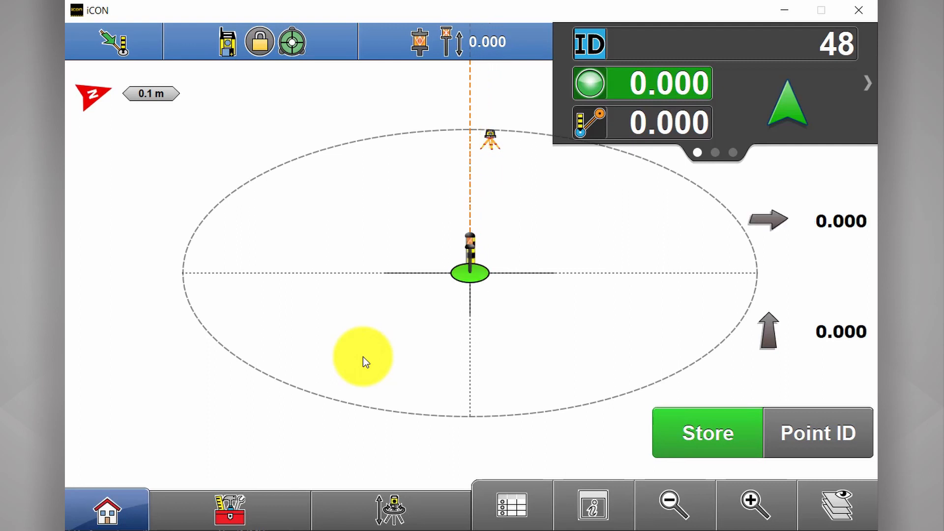
pyautogui.click(706, 432)
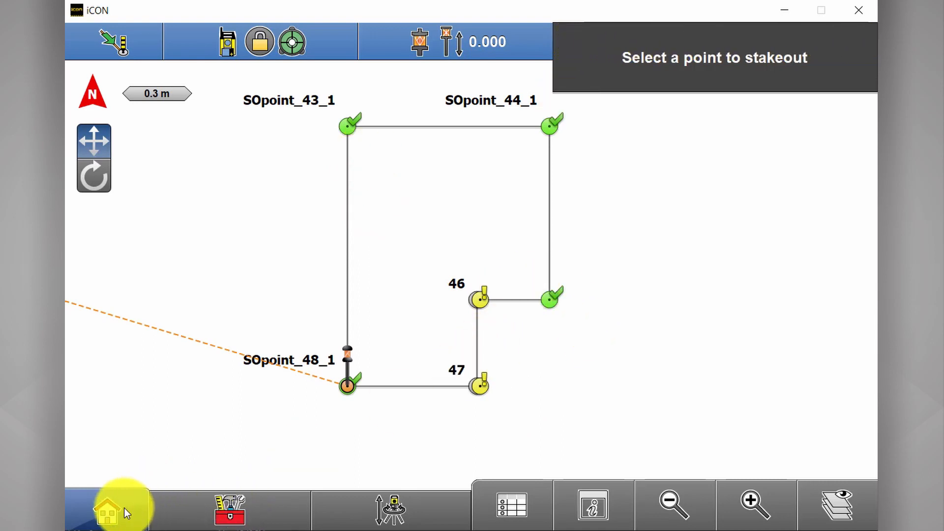
# Step: In the report generator, expand Stakeout Details and include Set Tolerance 2D
pyautogui.click(107, 509)
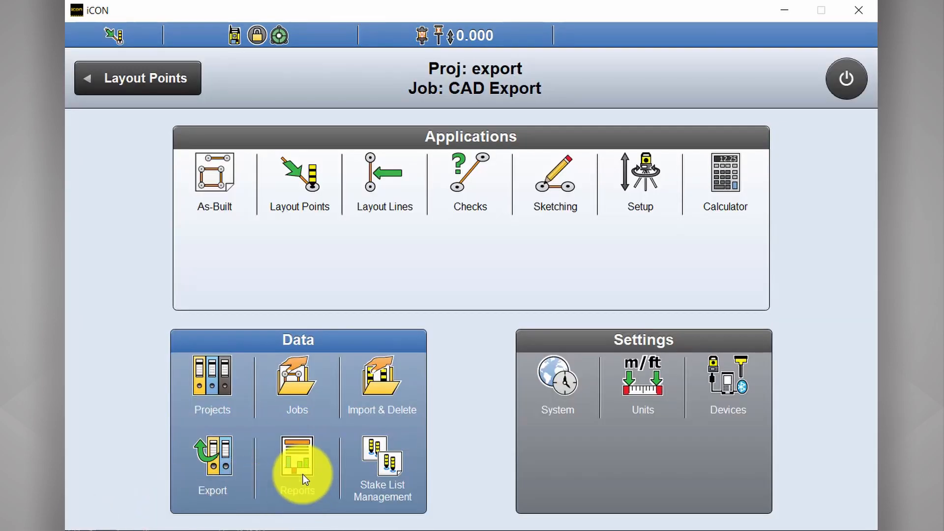
pyautogui.click(297, 467)
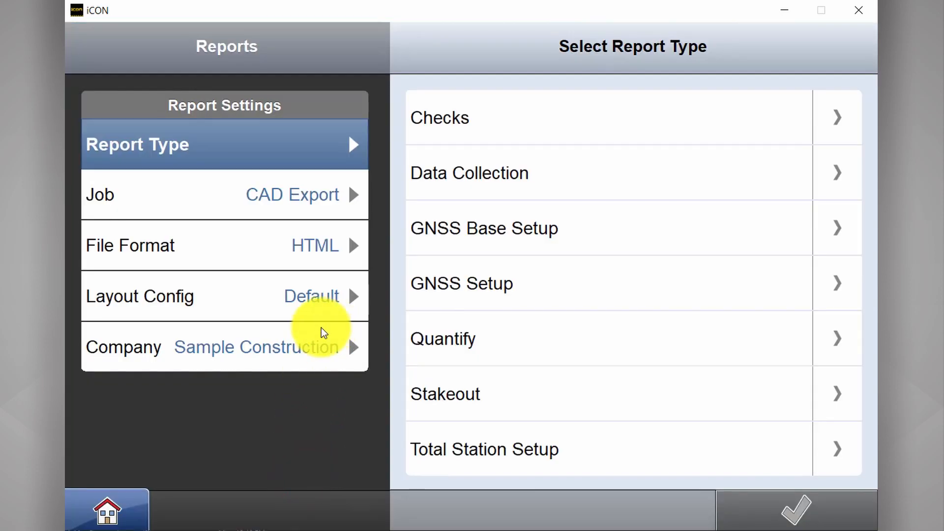
pyautogui.moveTo(343, 233)
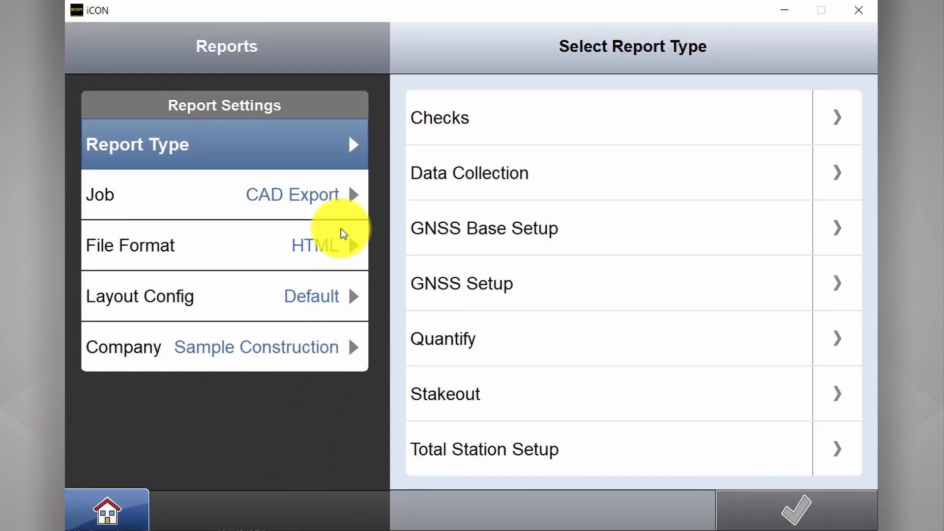
pyautogui.moveTo(824, 402)
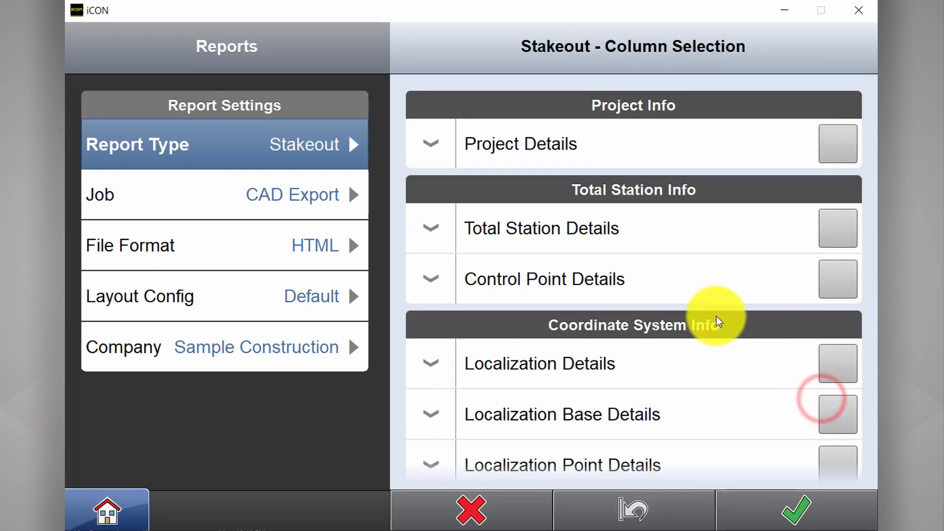
pyautogui.scroll(-3)
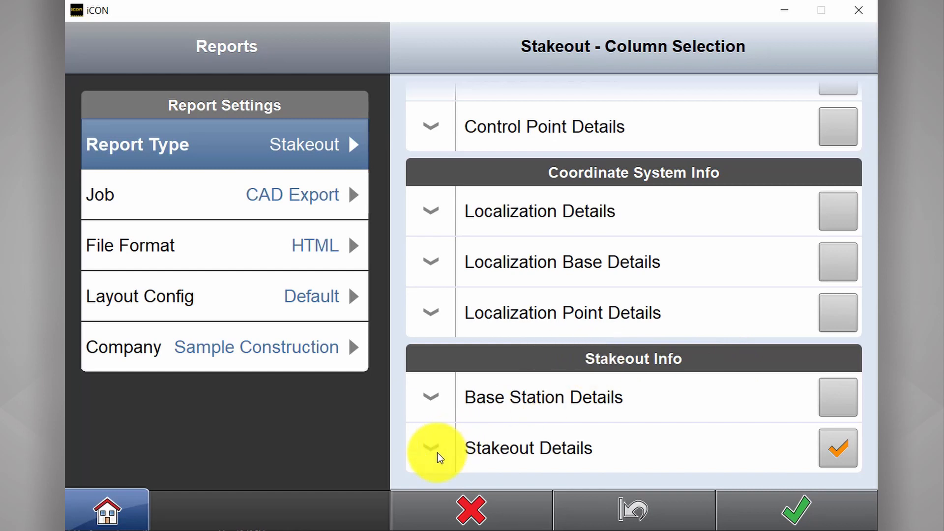
pyautogui.click(431, 448)
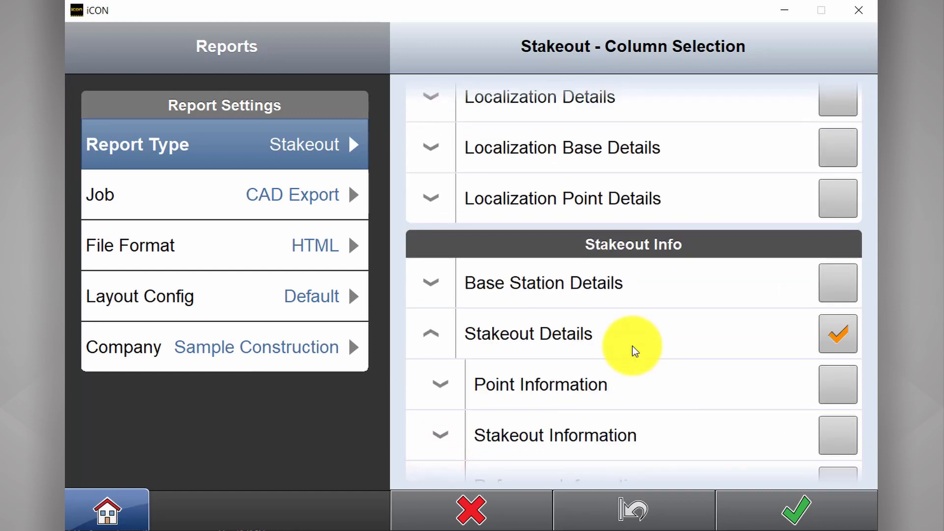
pyautogui.scroll(-3)
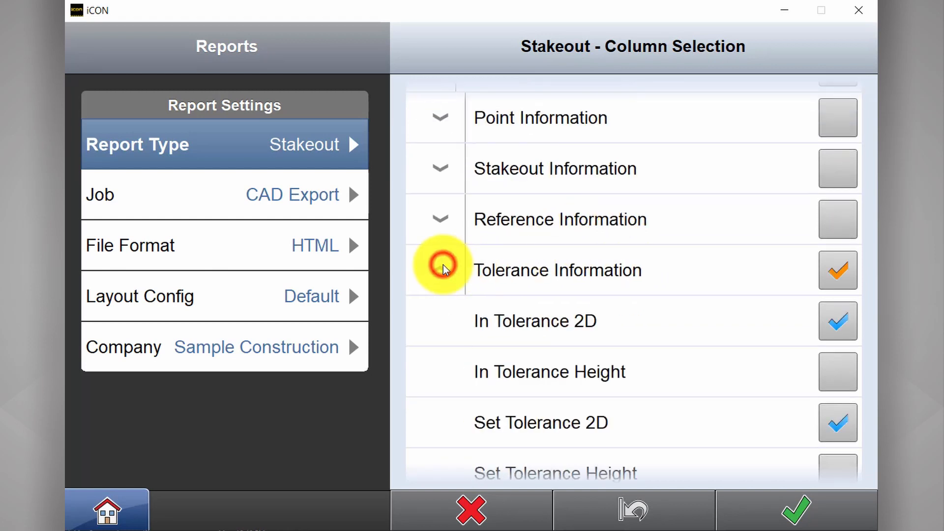
pyautogui.scroll(-3)
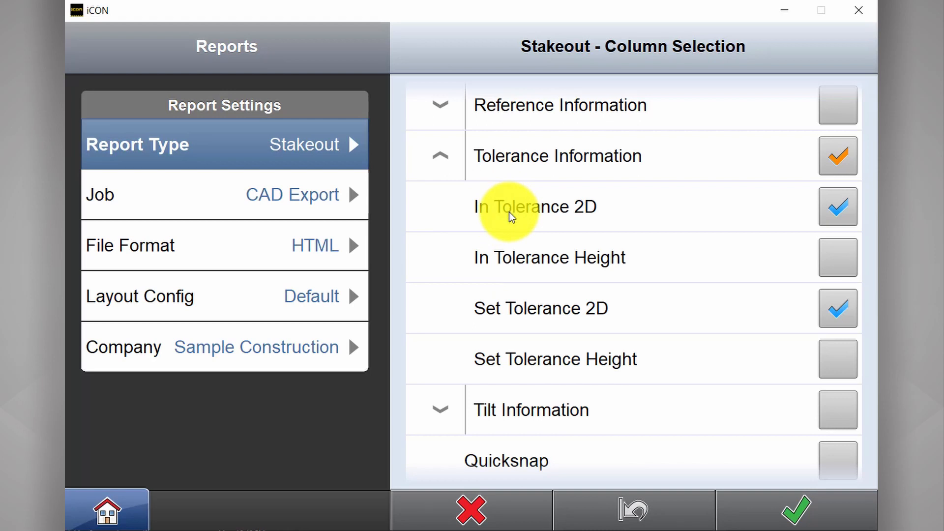
pyautogui.moveTo(801, 252)
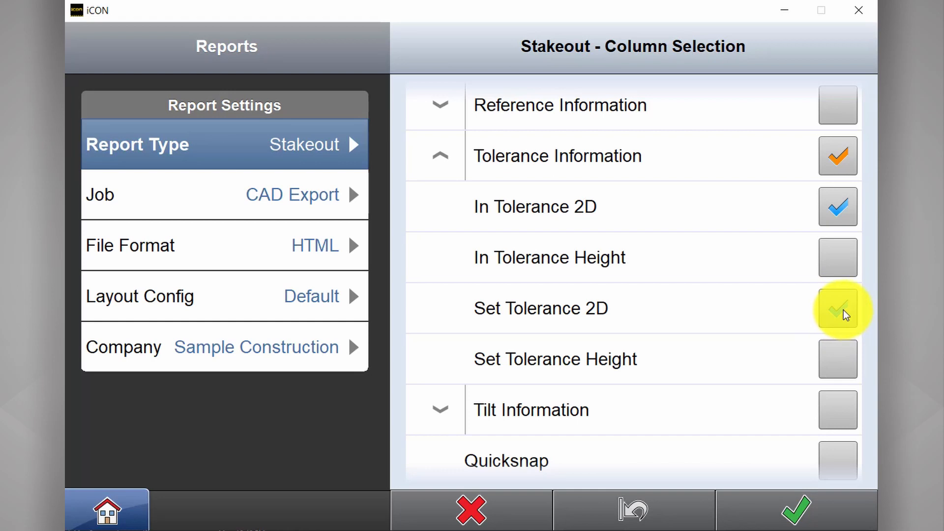
pyautogui.click(837, 308)
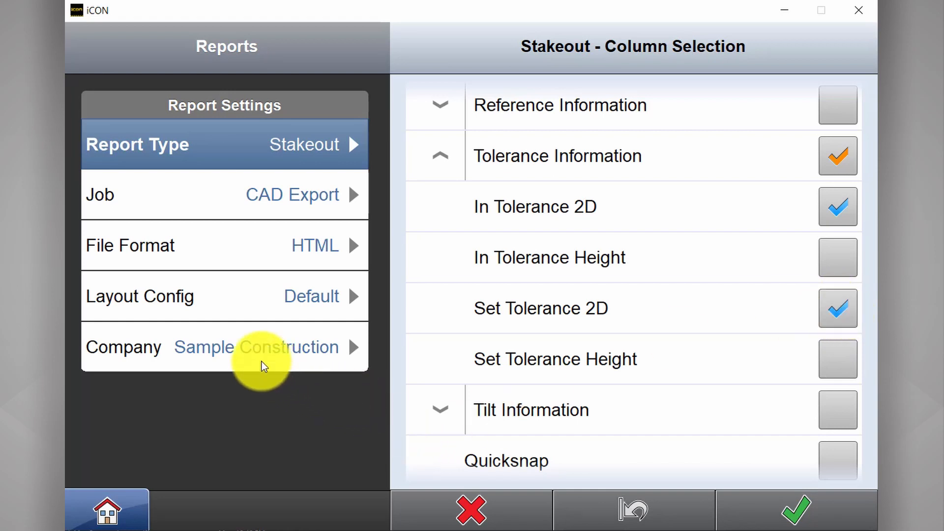
# Step: Review the report layout, job and report type settings
pyautogui.click(225, 296)
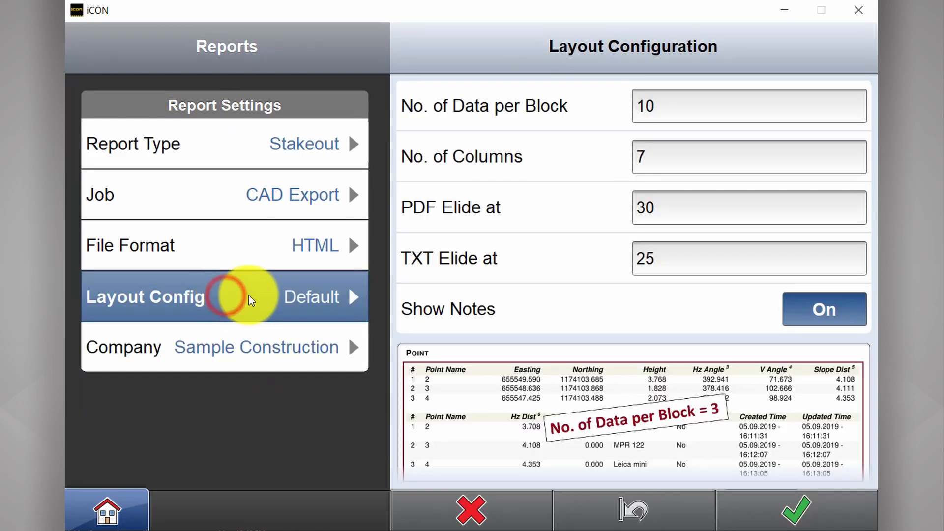
pyautogui.click(224, 195)
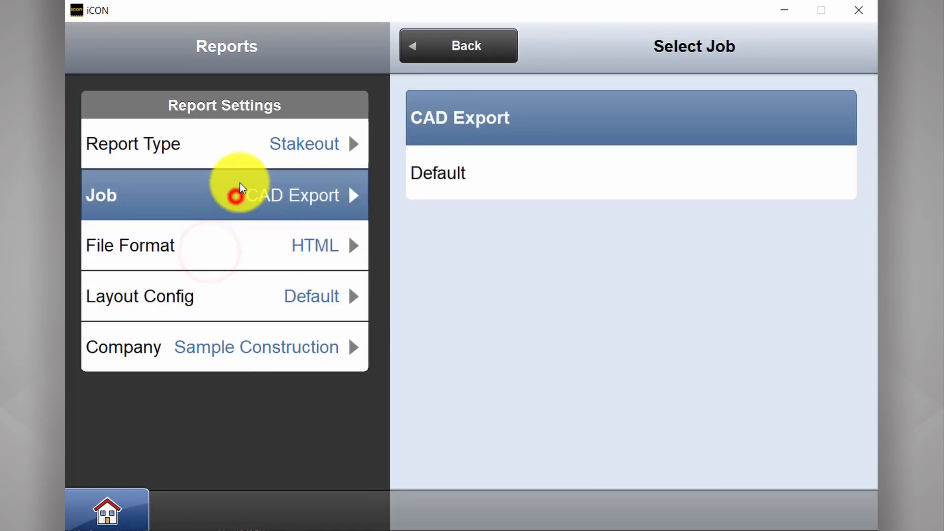
pyautogui.click(223, 143)
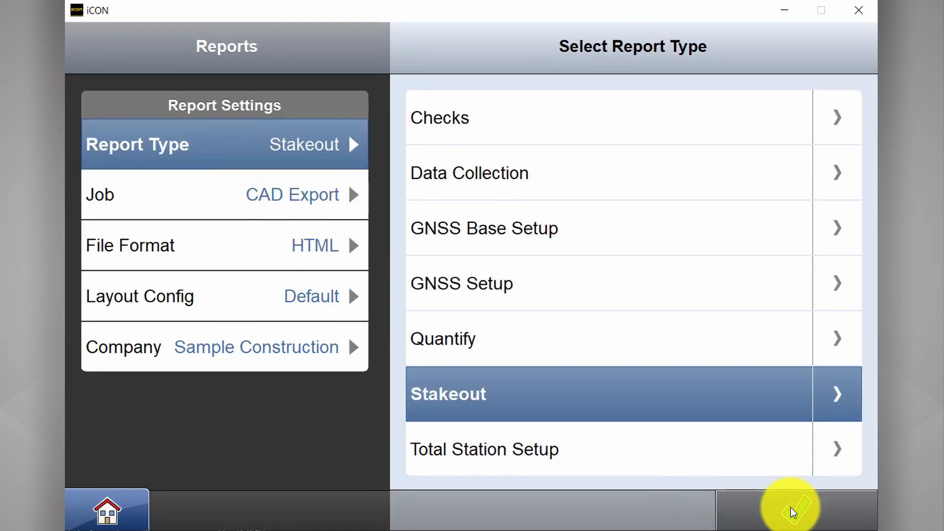
# Step: Save the stakeout HTML report to STORE N GO's D:/Reports folder
pyautogui.click(790, 509)
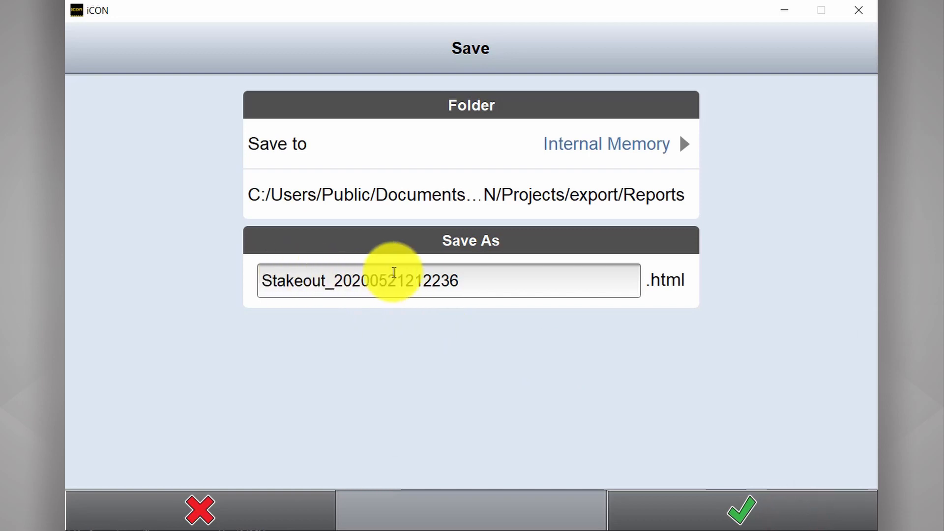
pyautogui.click(613, 143)
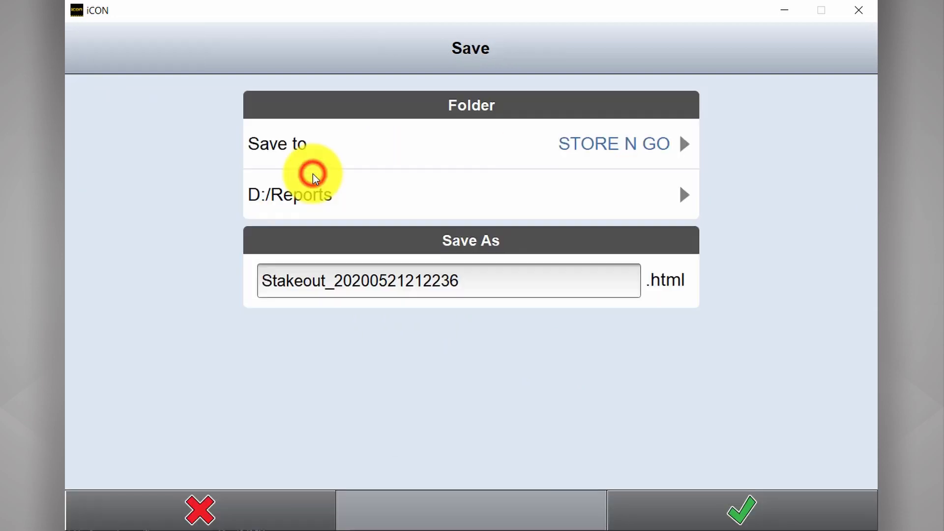
pyautogui.moveTo(735, 510)
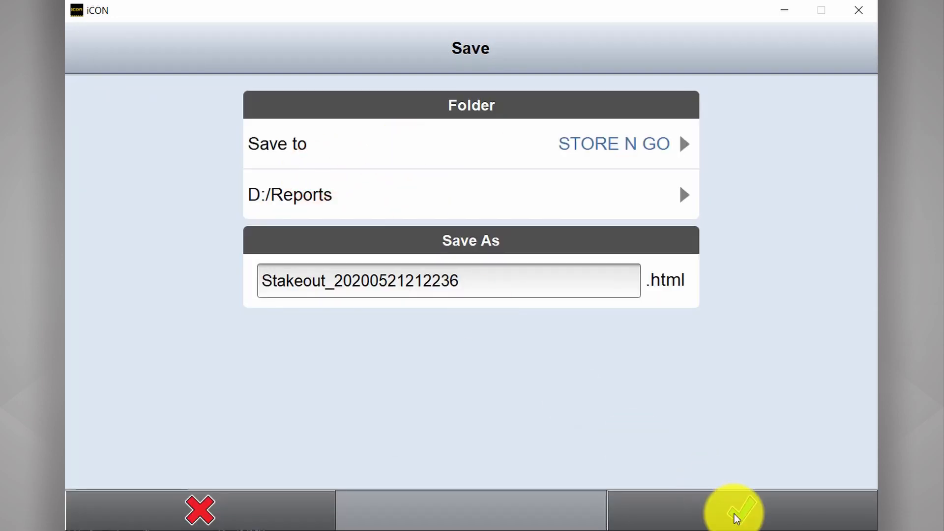
pyautogui.click(733, 510)
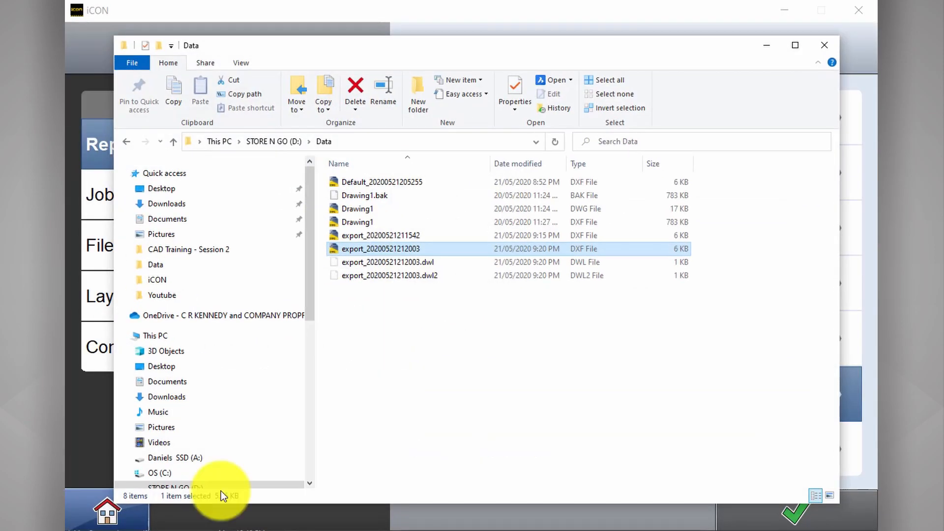
# Step: Browse to the Reports folder on STORE N GO (D:) and open the Stakeout HTML file
pyautogui.click(273, 141)
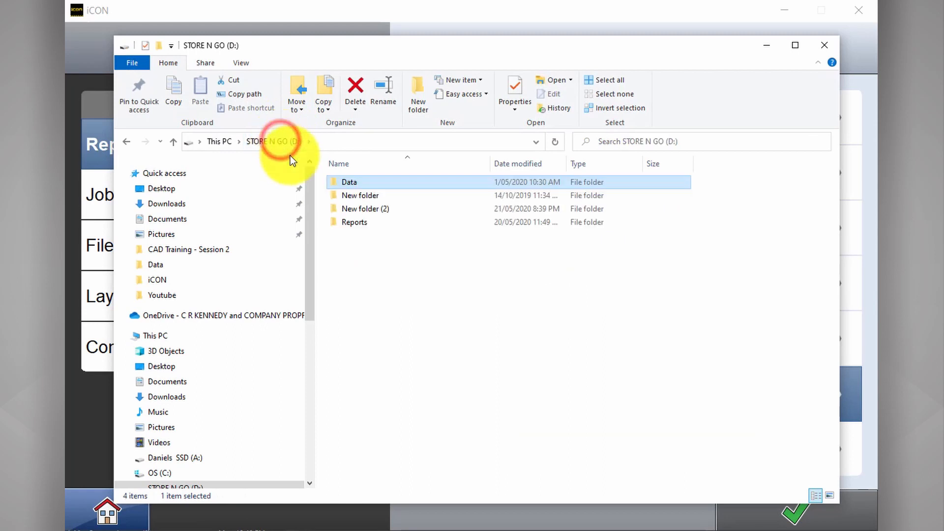
pyautogui.doubleClick(355, 221)
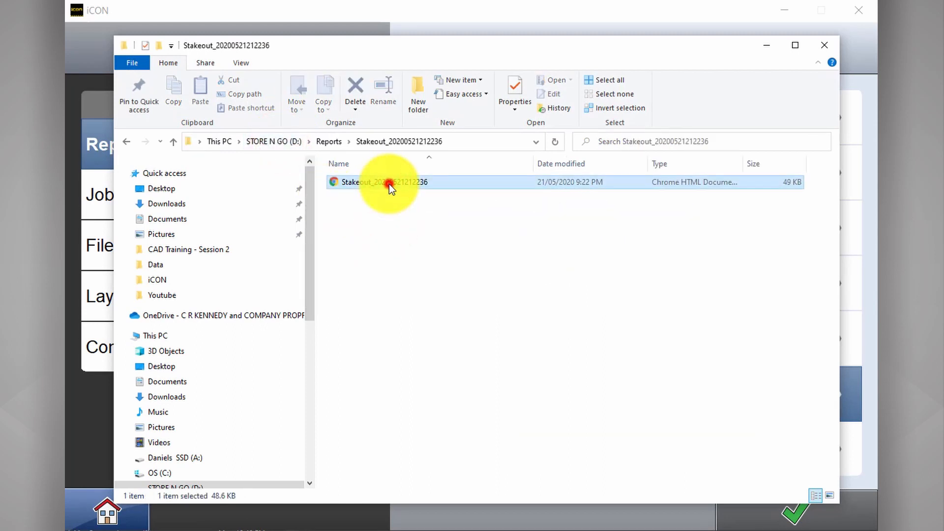
pyautogui.doubleClick(389, 181)
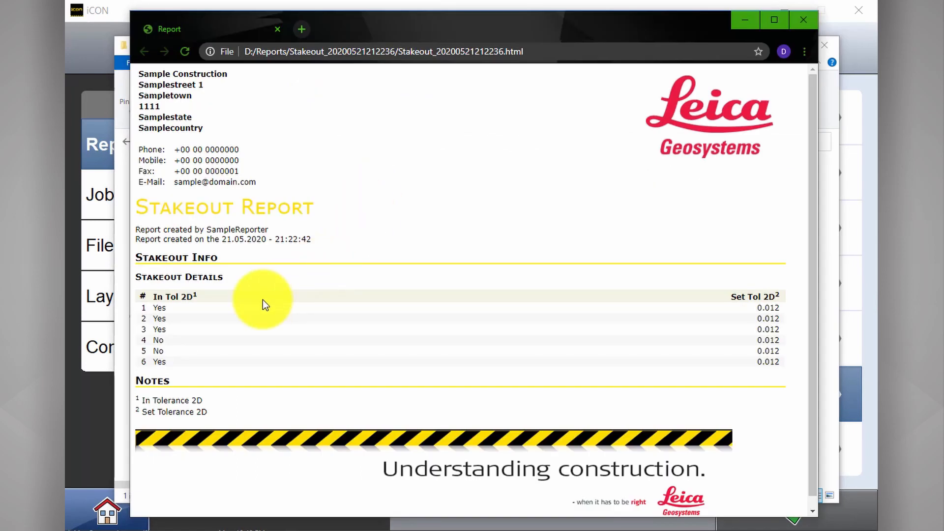
pyautogui.moveTo(143, 312)
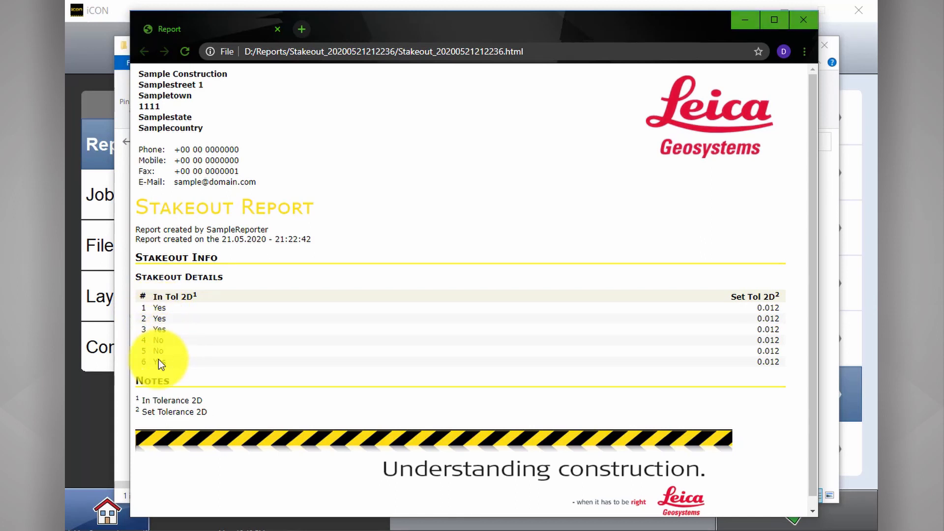
pyautogui.moveTo(742, 341)
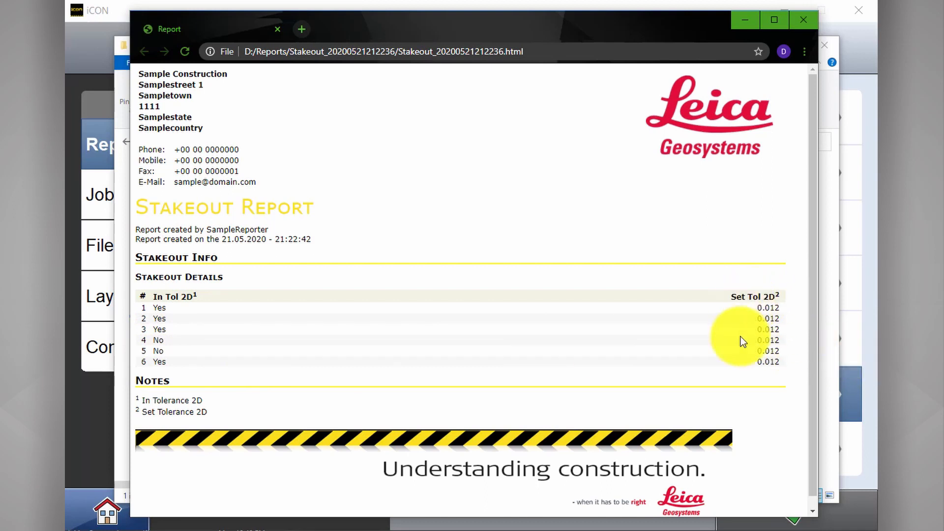
pyautogui.moveTo(765, 349)
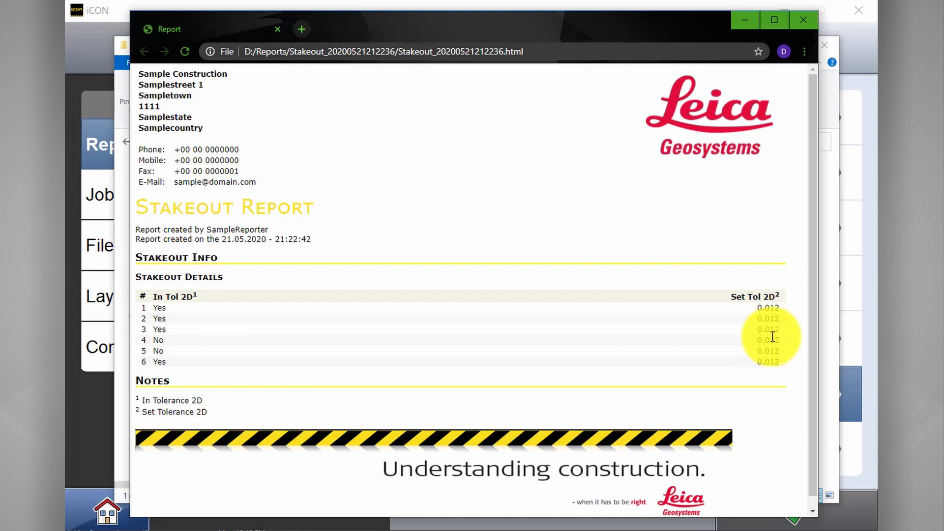
pyautogui.moveTo(239, 159)
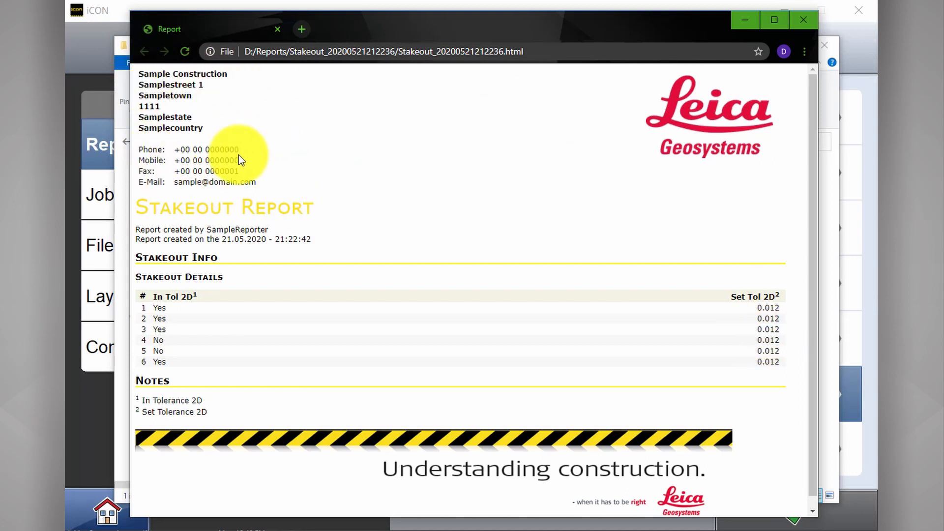
pyautogui.moveTo(714, 99)
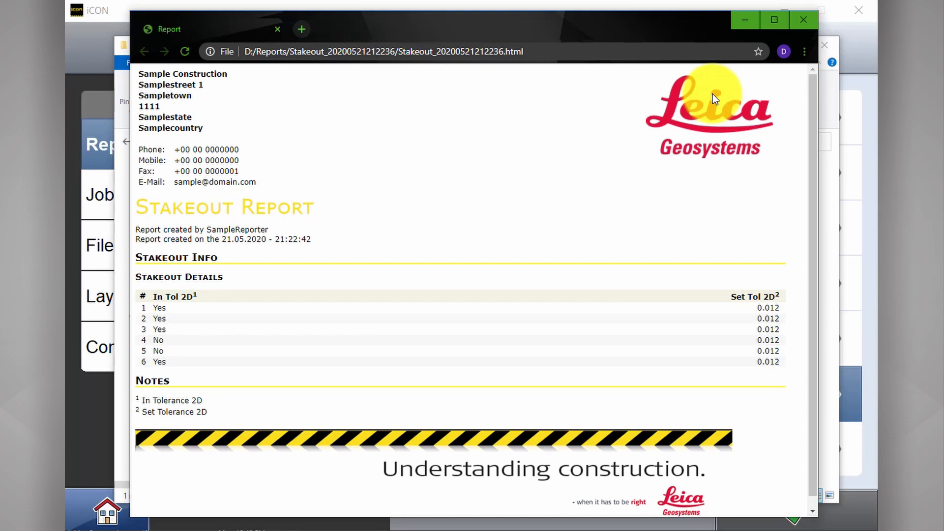
pyautogui.moveTo(759, 94)
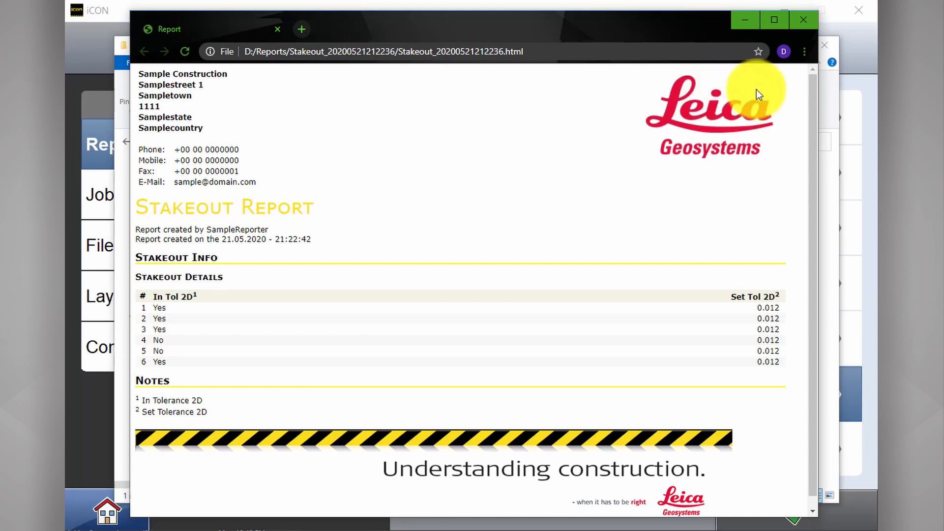
pyautogui.moveTo(751, 31)
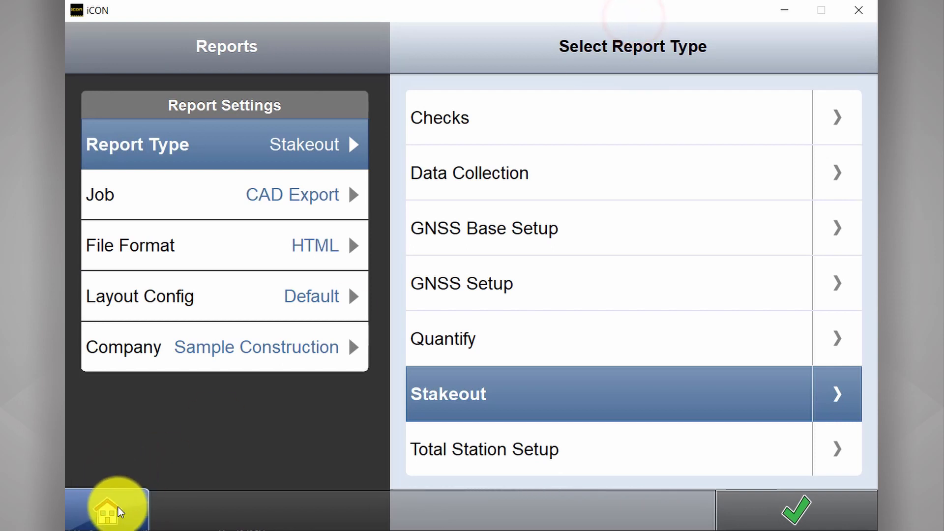
# Step: Review the Chrome stakeout report, then go back to iCON's home screen
pyautogui.click(114, 509)
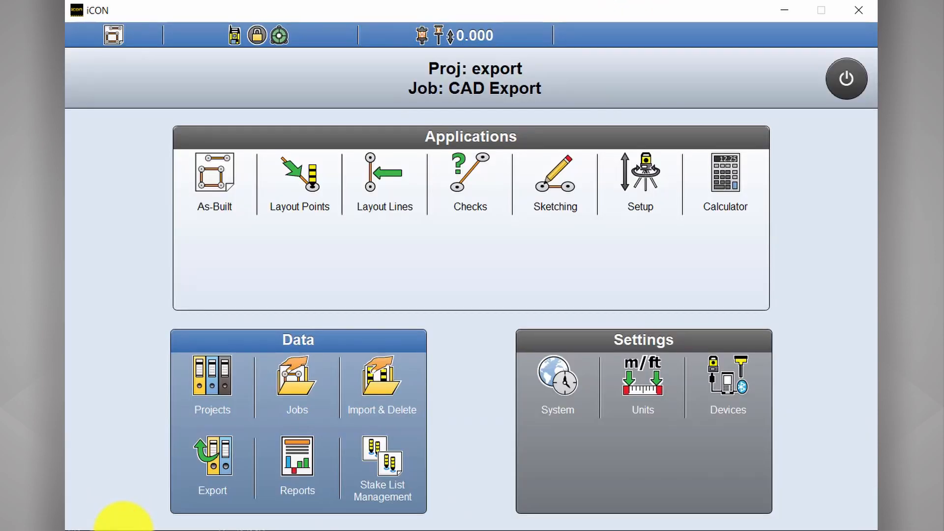